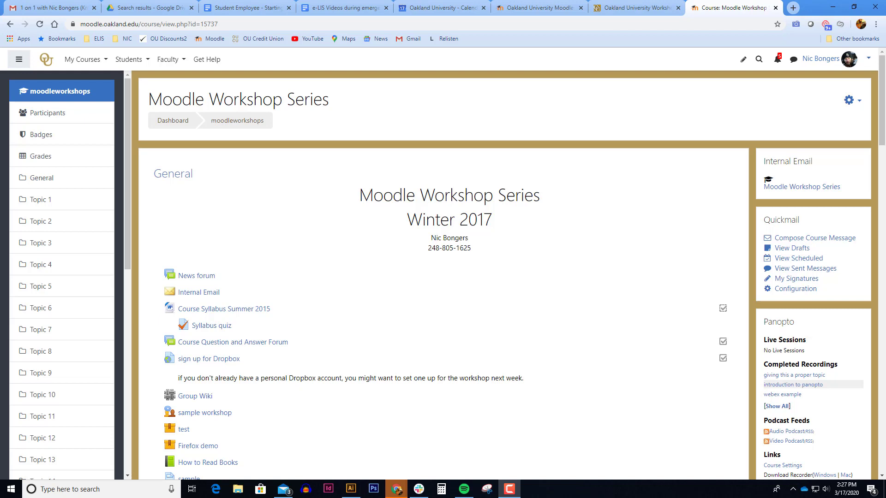
pyautogui.moveTo(40, 156)
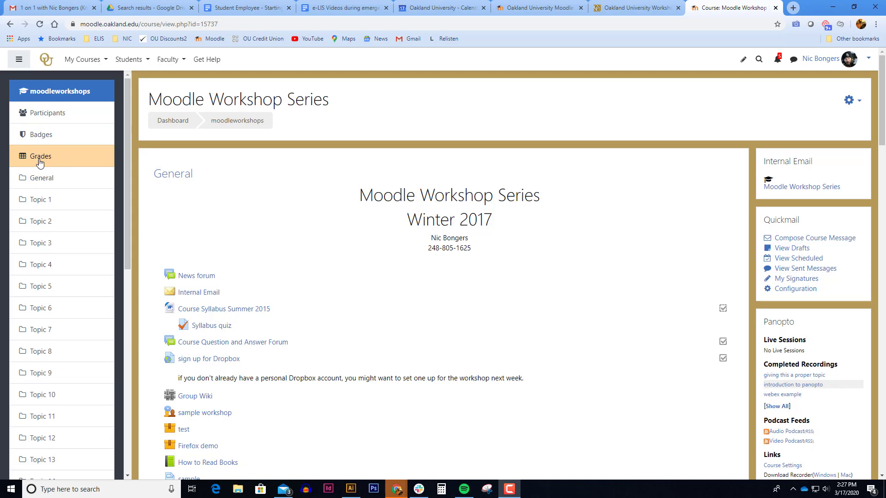
# Open Grades from the course navigation to reach the grader report
pyautogui.click(40, 156)
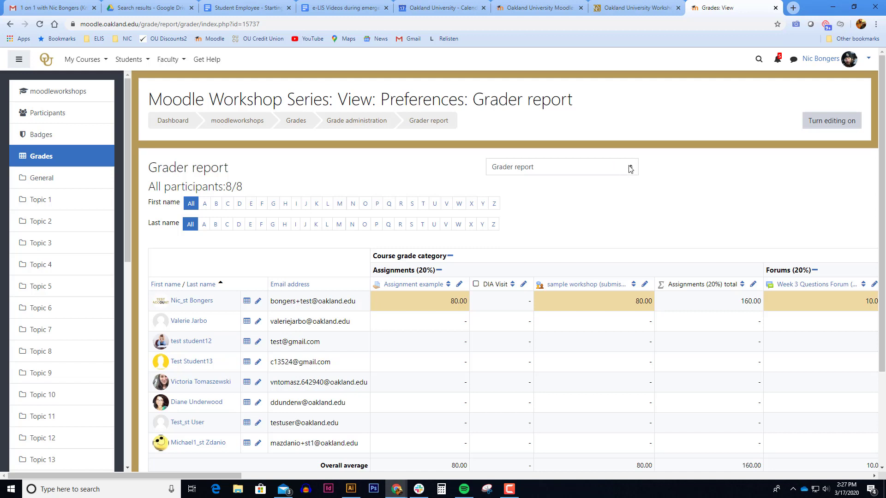
# Choose View > User report from the gradebook report selector
pyautogui.click(561, 166)
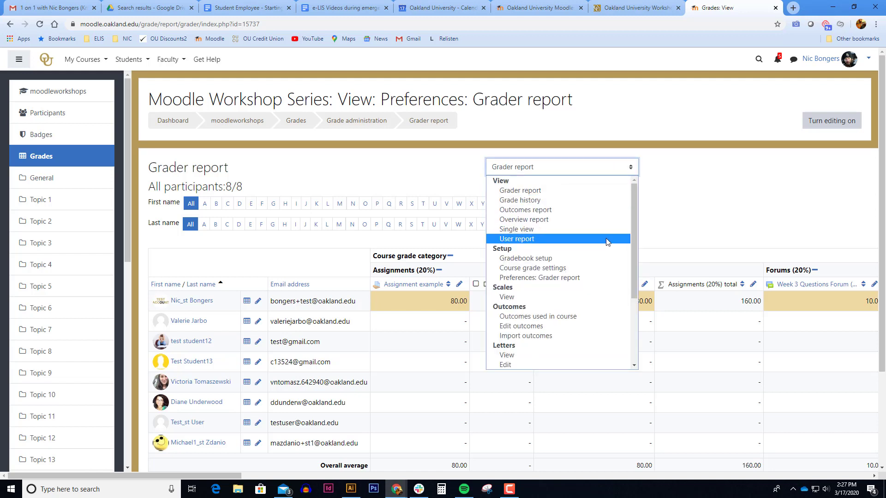
pyautogui.click(516, 238)
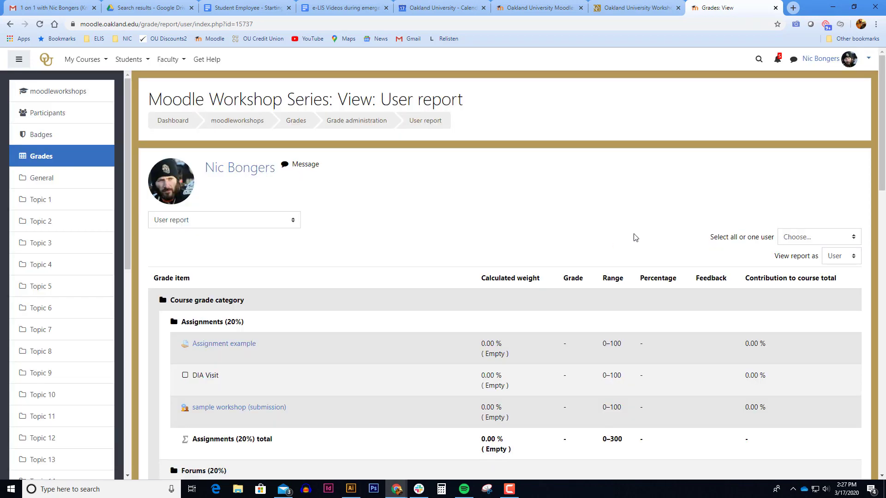
pyautogui.scroll(-3)
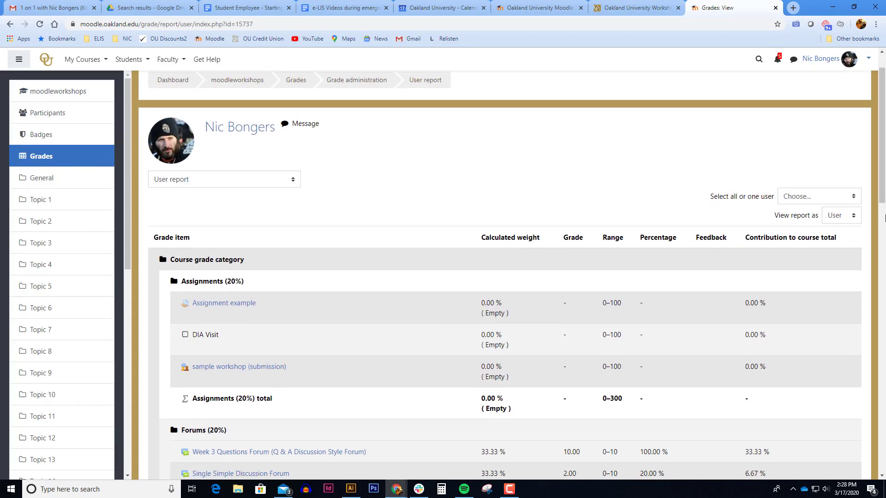
pyautogui.scroll(-3)
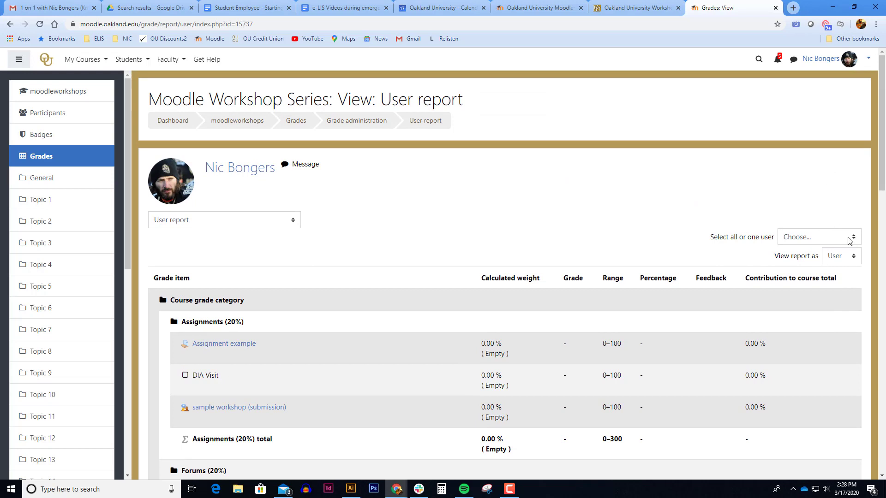
# Select the test-account student and review the report down to Course total 742.29 / 840 (88.37%)
pyautogui.click(816, 237)
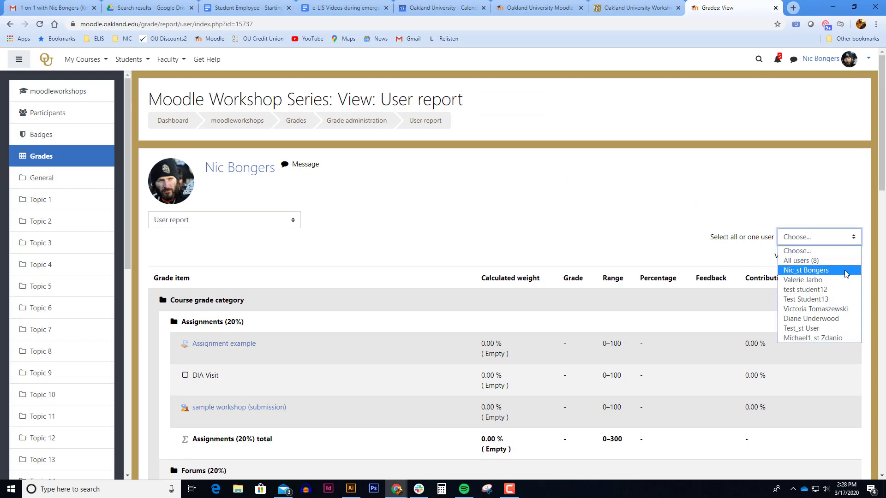
pyautogui.click(806, 269)
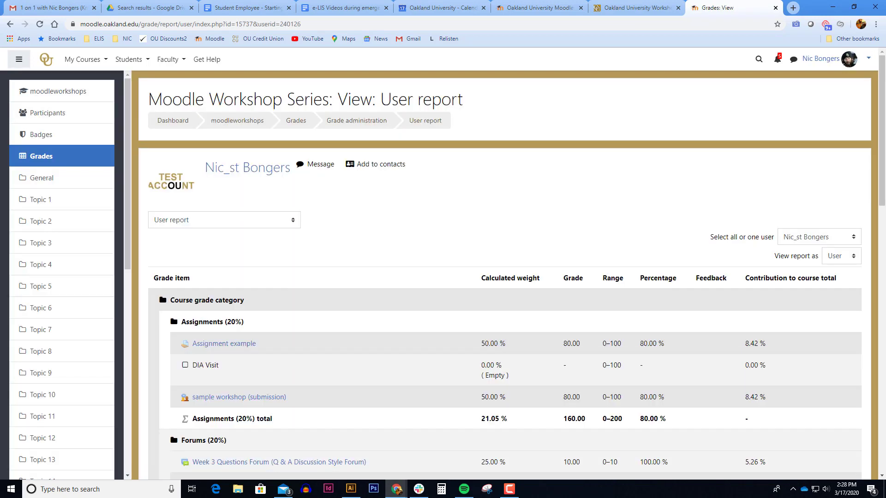
pyautogui.scroll(-3)
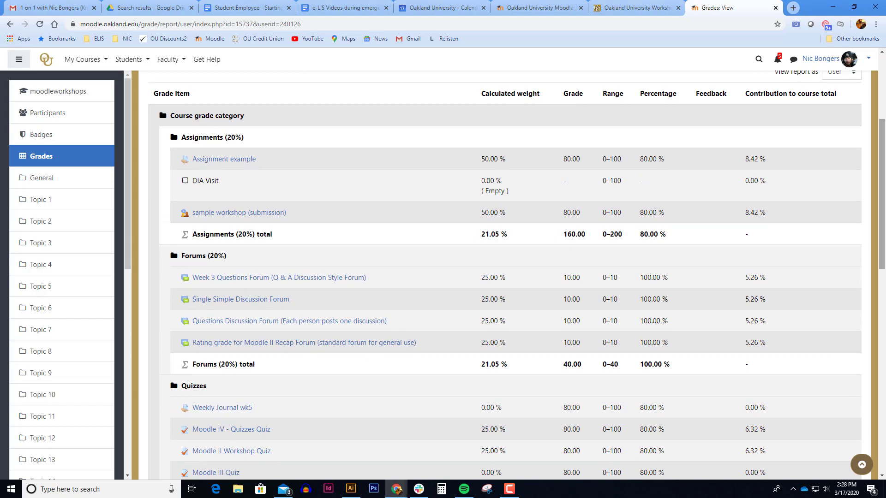
pyautogui.scroll(-3)
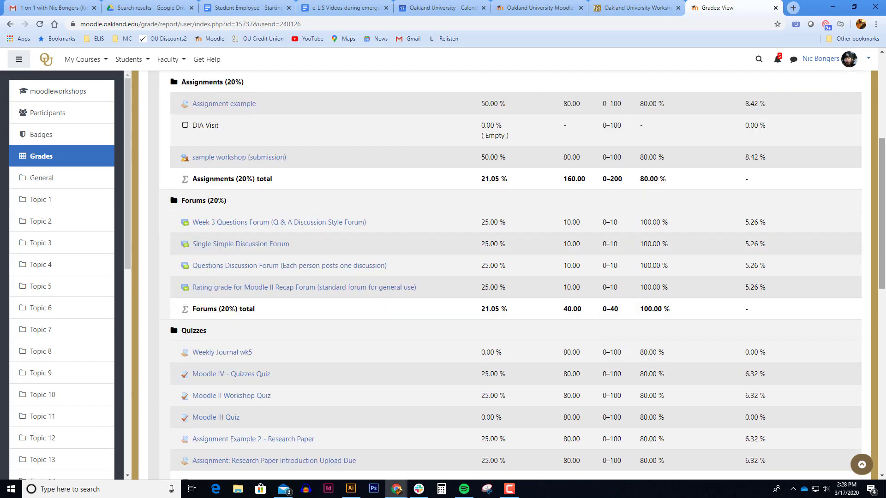
pyautogui.scroll(-3)
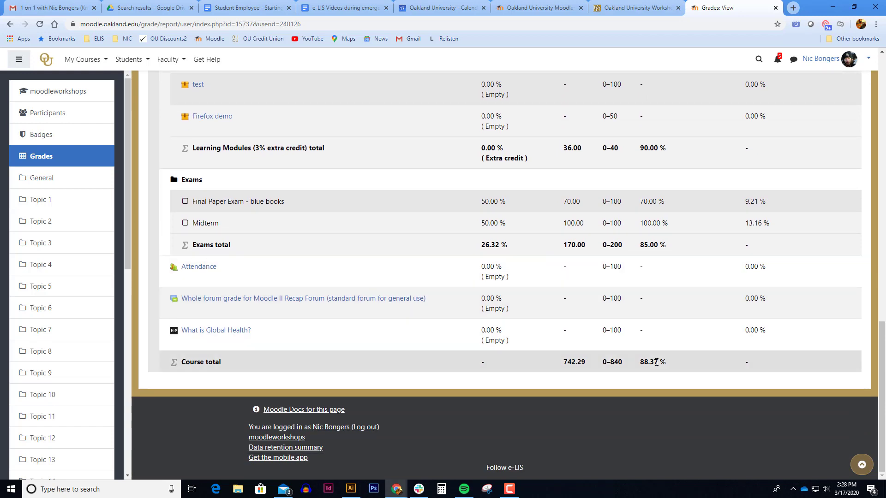
pyautogui.moveTo(552, 366)
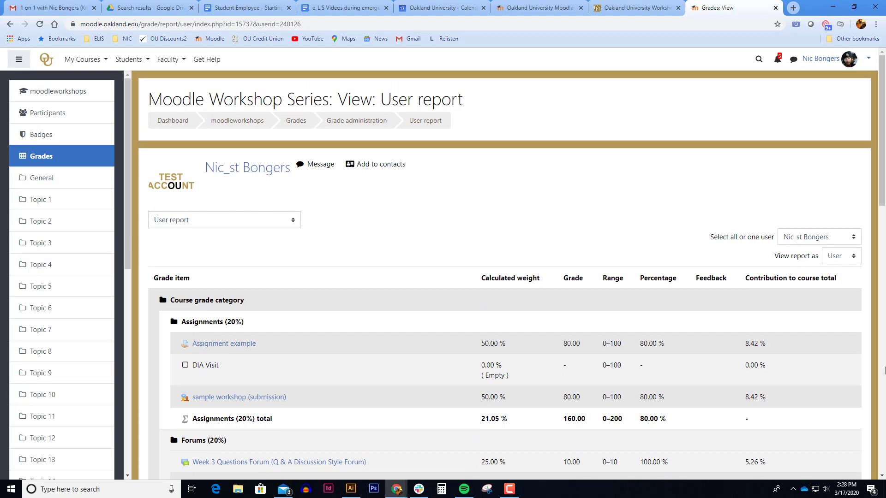
pyautogui.scroll(-3)
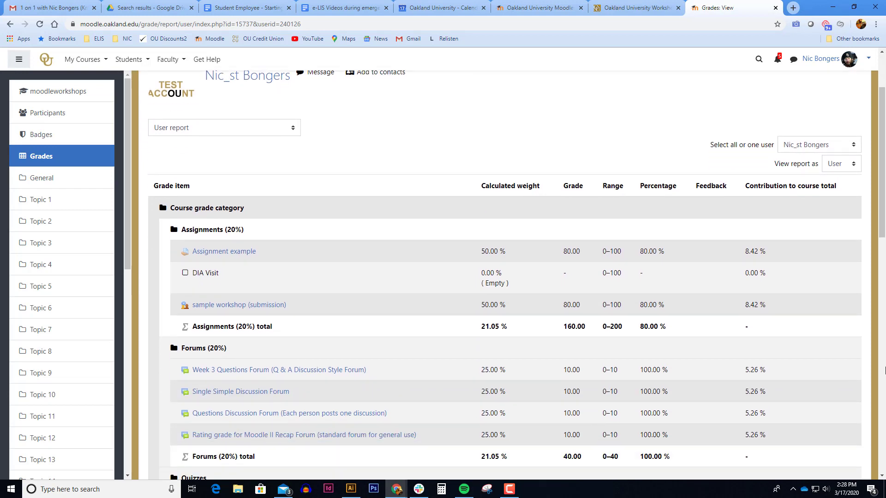
pyautogui.doubleClick(750, 185)
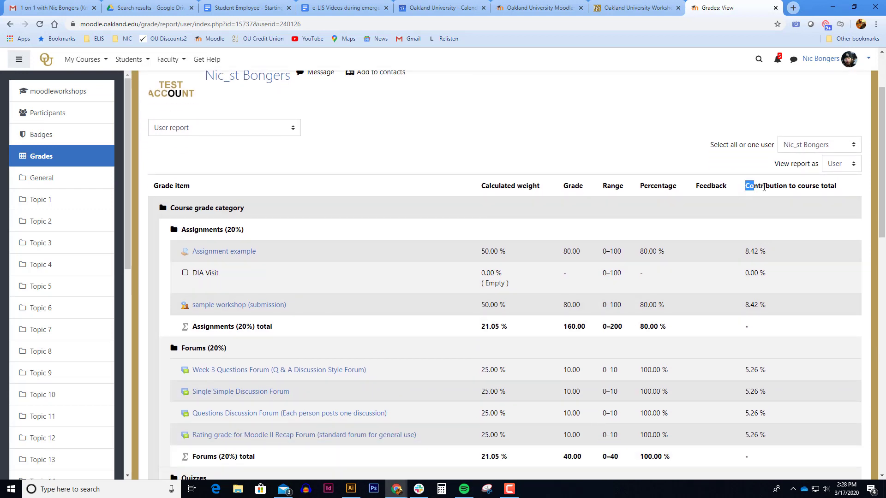
pyautogui.doubleClick(790, 185)
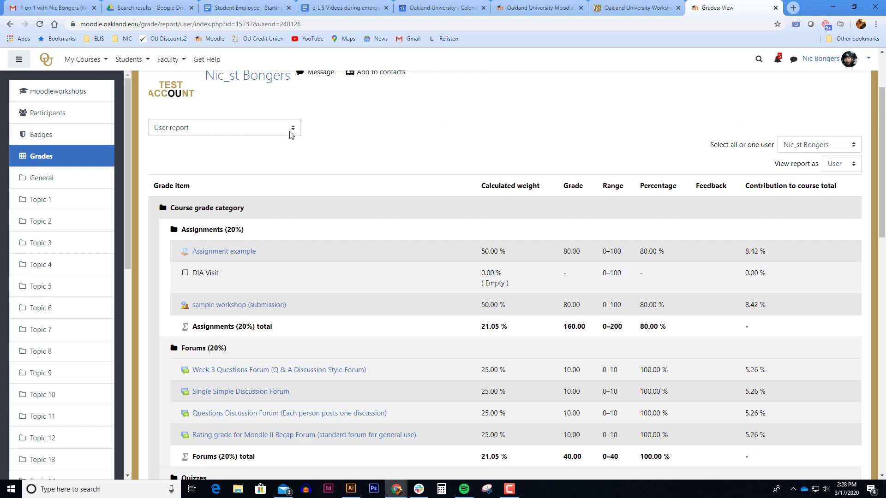
pyautogui.moveTo(292, 133)
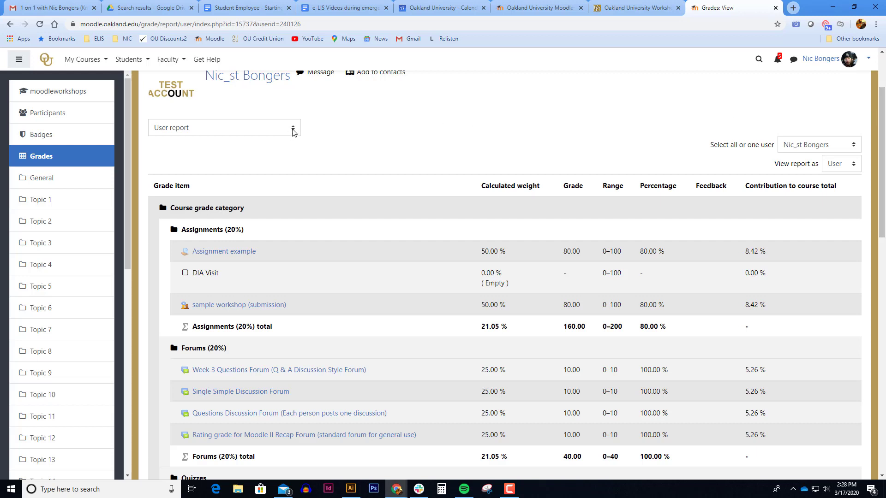
# Go to Course grade settings, expand all sections and reach the User report options
pyautogui.click(224, 127)
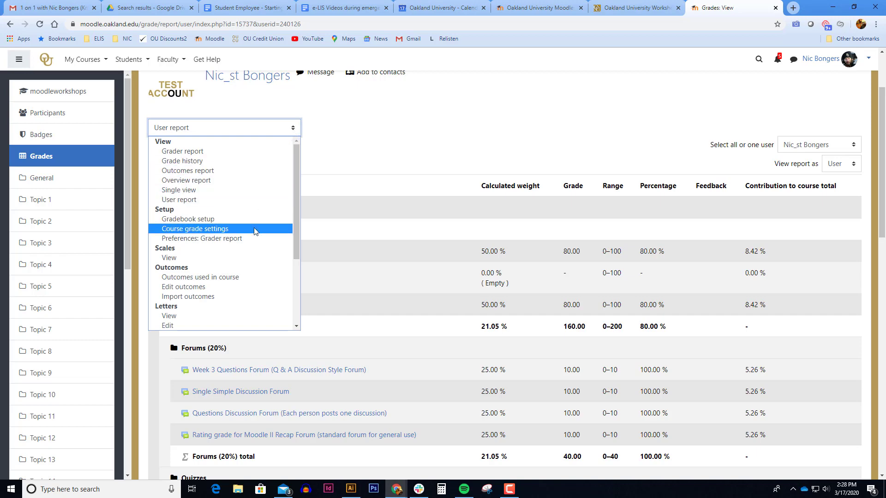
pyautogui.click(195, 229)
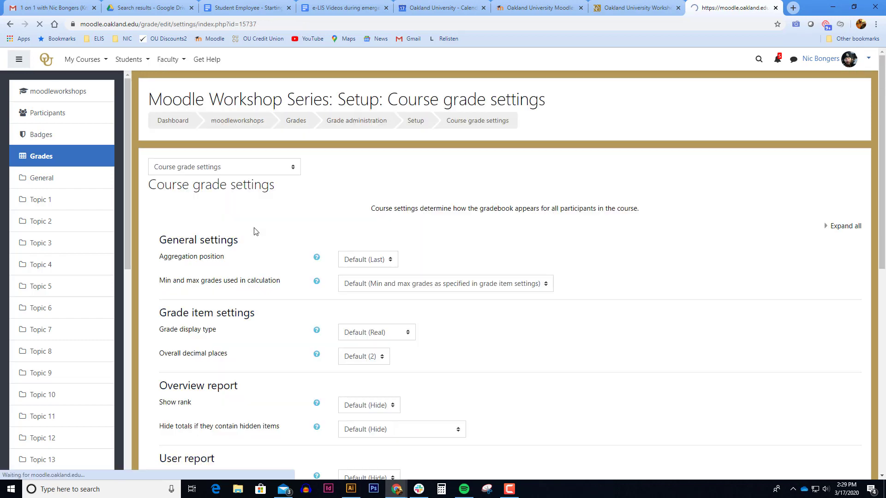
pyautogui.click(846, 226)
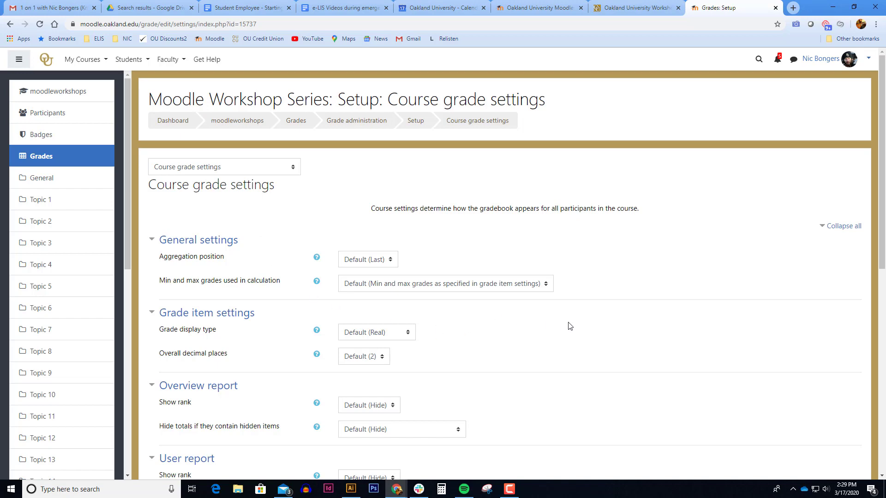
pyautogui.scroll(-3)
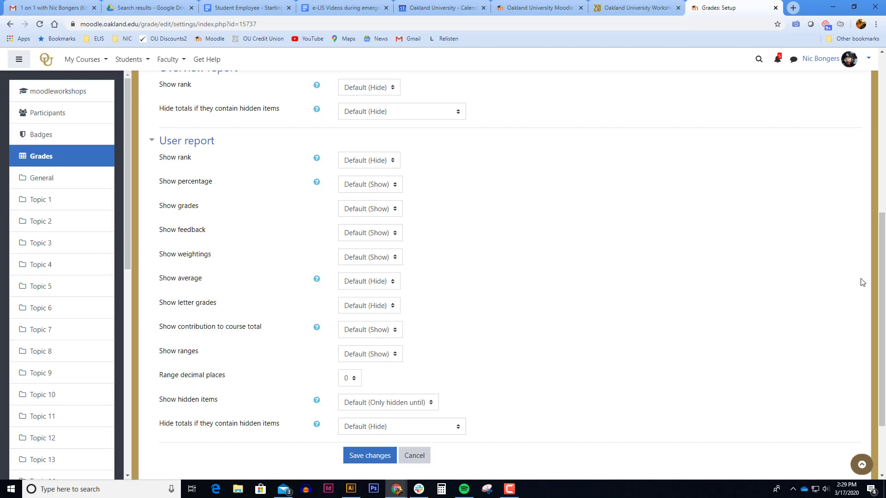
pyautogui.moveTo(212, 152)
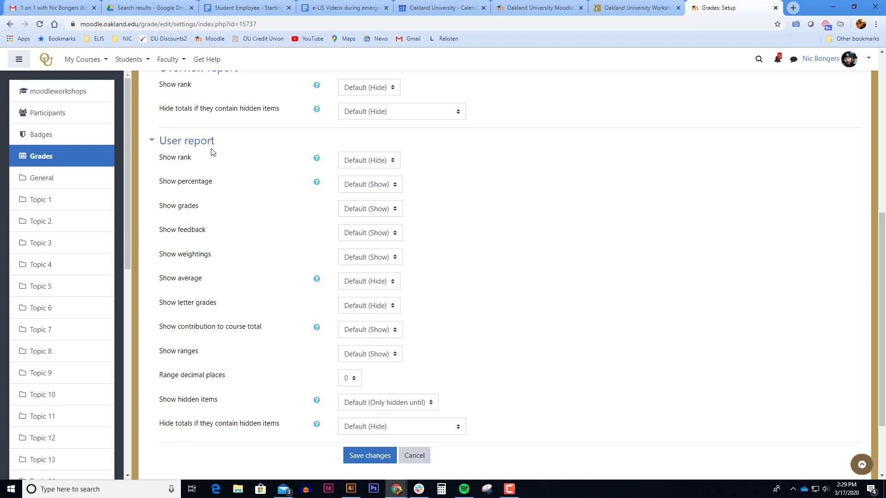
pyautogui.moveTo(254, 335)
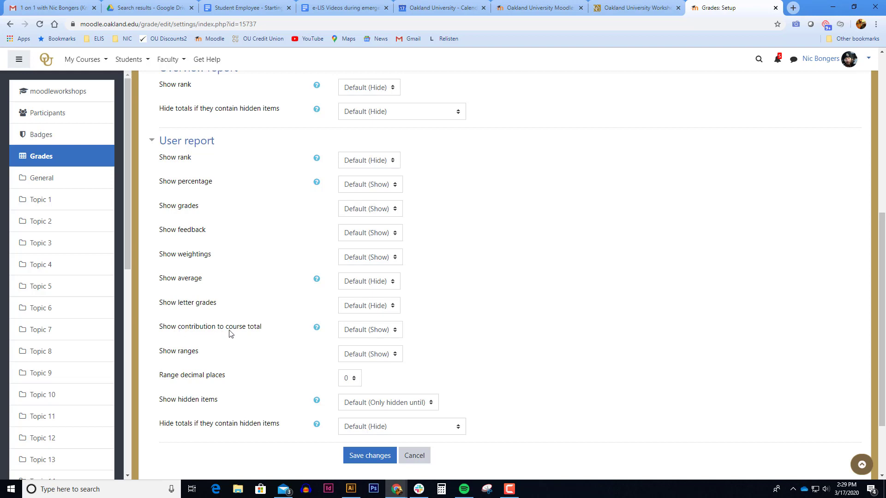
# Hide contribution to course total and weightings, show totals excluding hidden items, and save
pyautogui.click(370, 330)
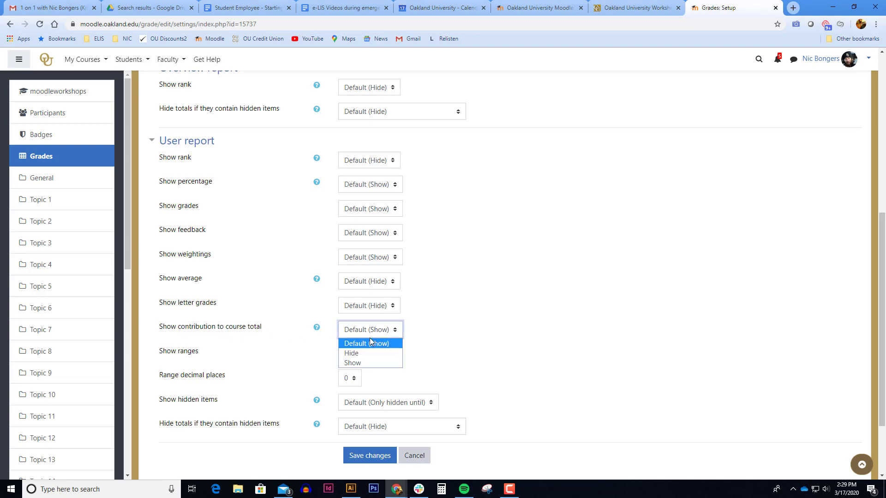
pyautogui.click(351, 353)
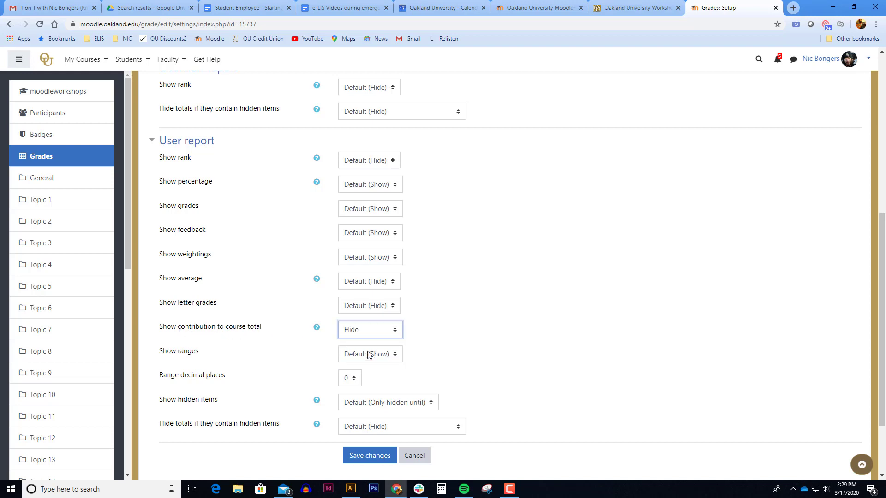
pyautogui.click(370, 257)
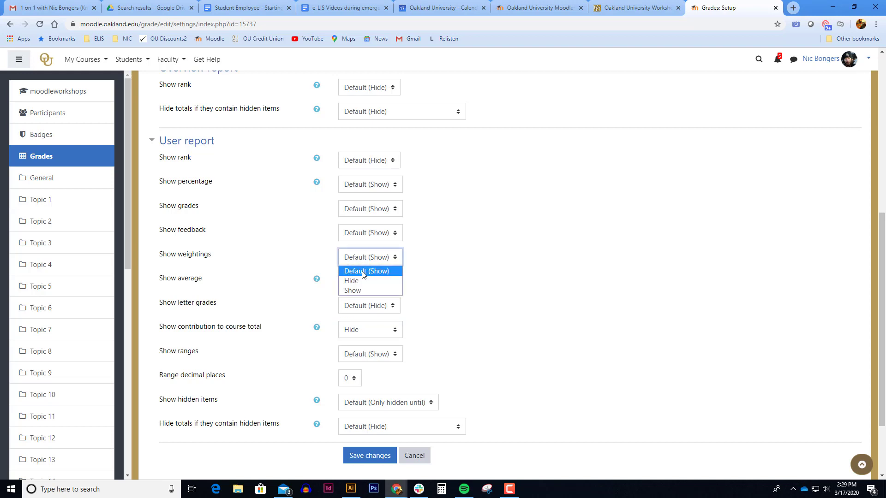
pyautogui.click(351, 281)
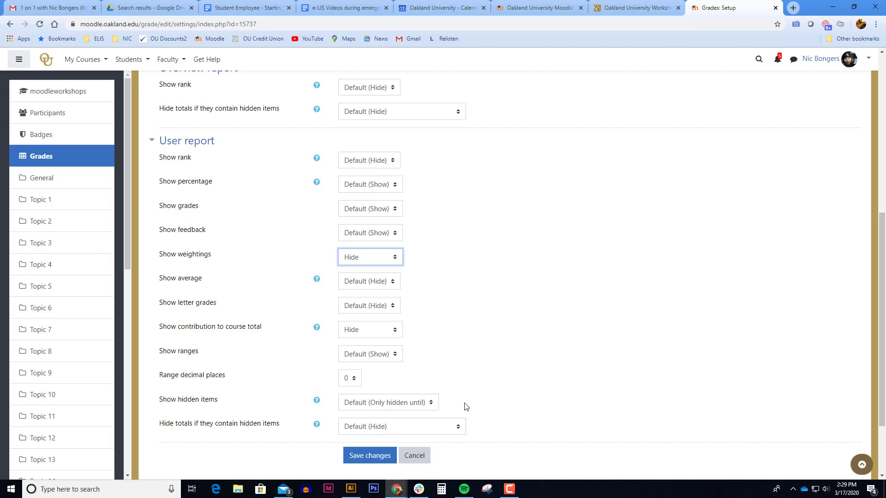
pyautogui.click(401, 426)
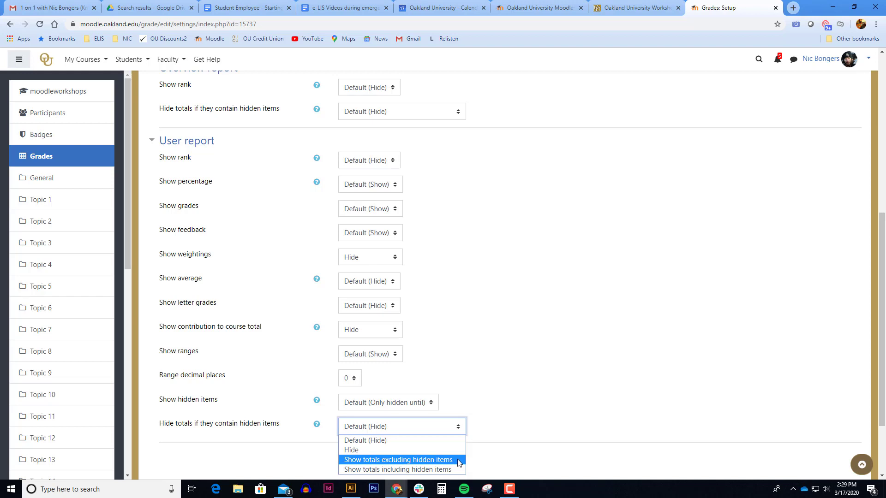
pyautogui.click(401, 459)
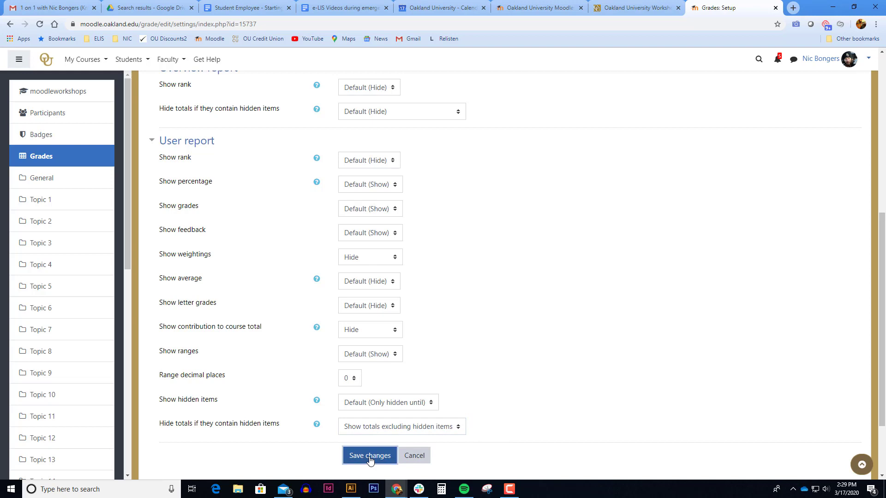
pyautogui.click(369, 455)
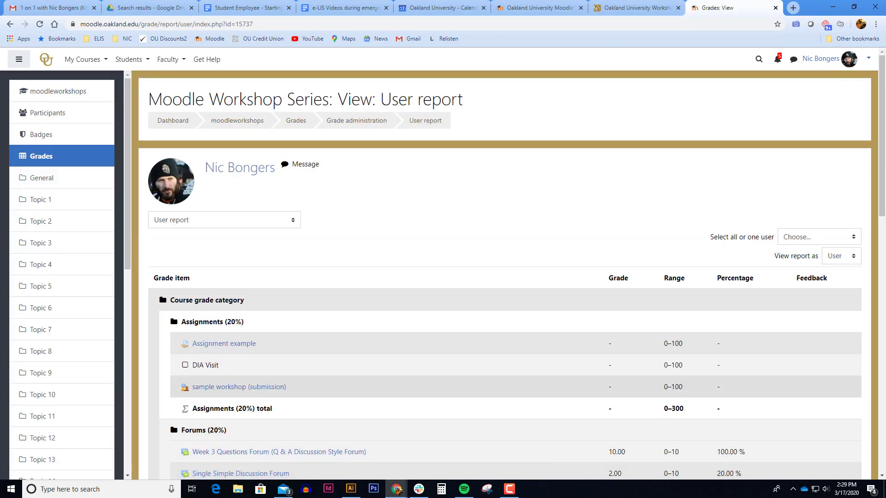
# Select the test student and review the slimmer report down to the 88.37% course total
pyautogui.click(818, 237)
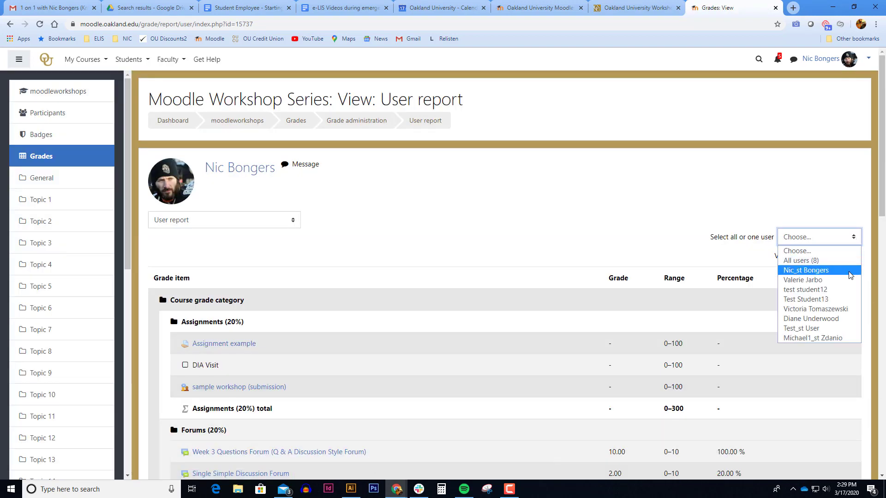
pyautogui.click(805, 269)
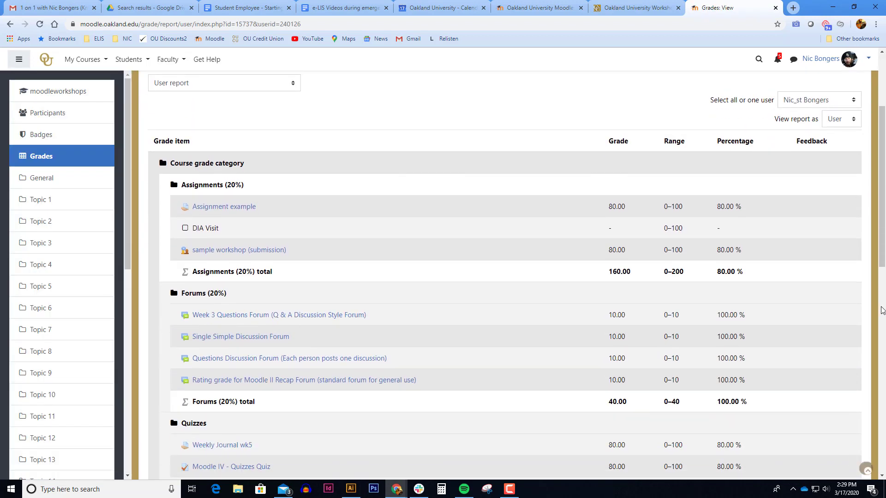
pyautogui.scroll(-3)
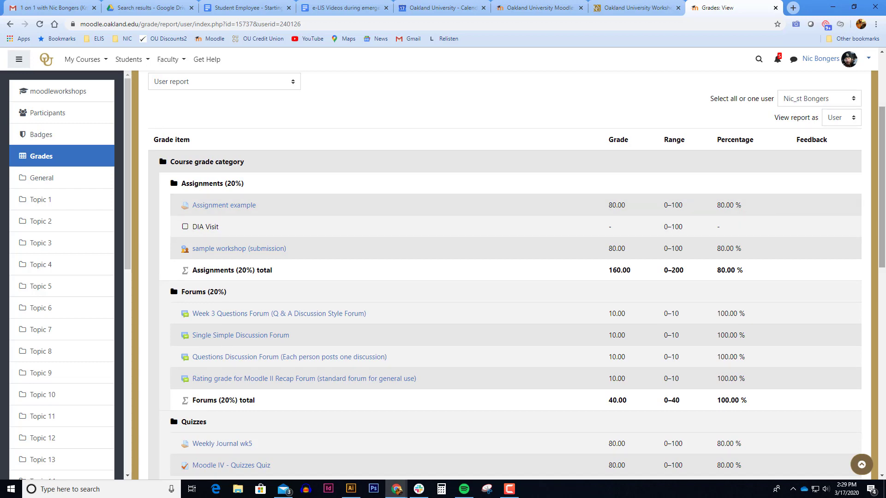
pyautogui.scroll(-3)
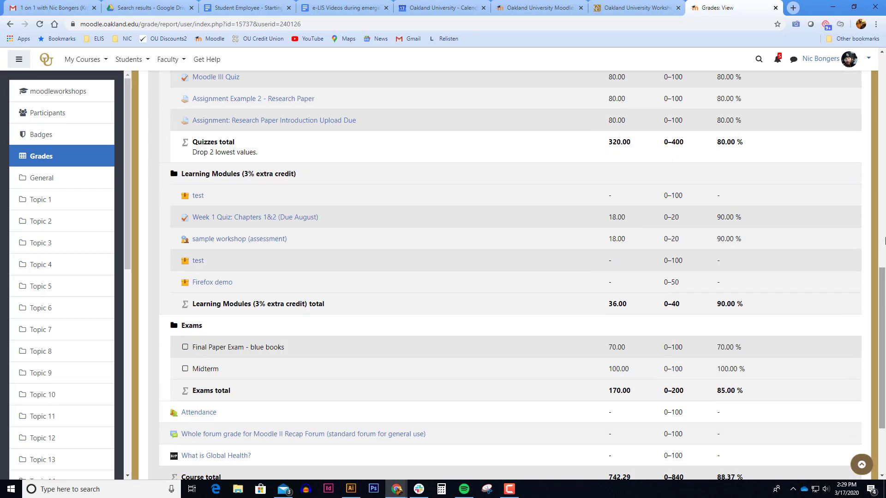
pyautogui.scroll(-3)
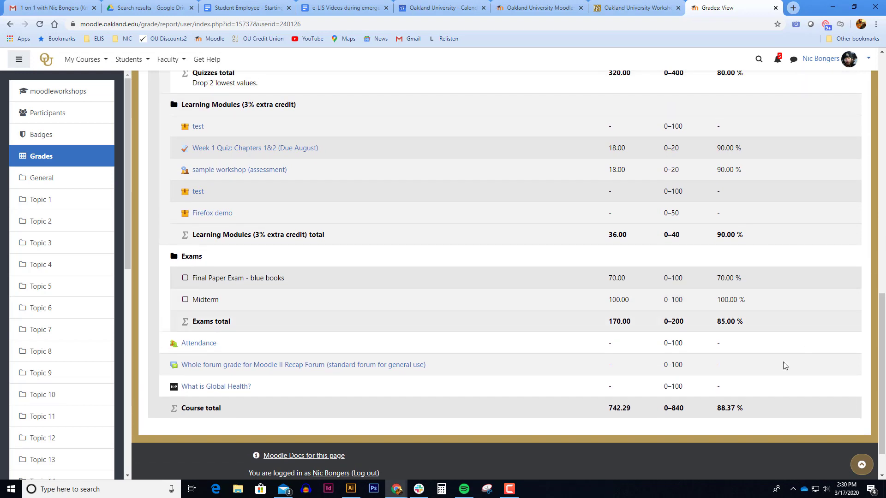
pyautogui.moveTo(693, 413)
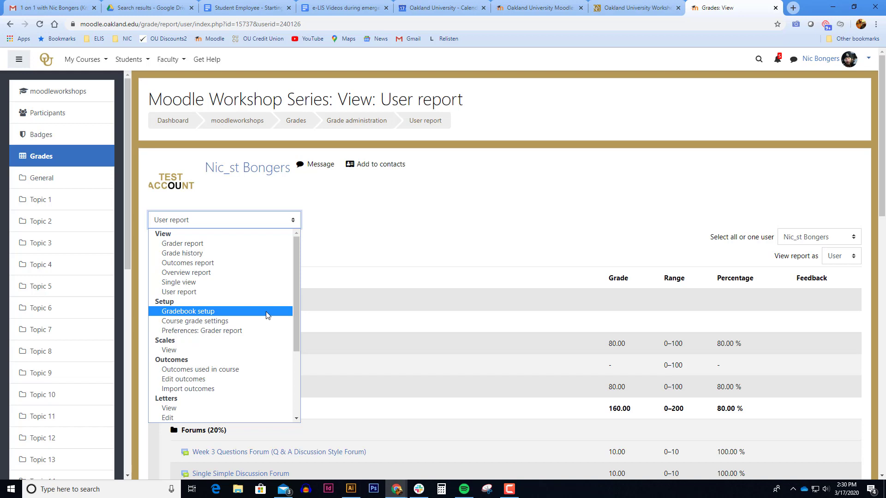
# From Gradebook setup, choose Edit settings on the Course grade category row
pyautogui.click(188, 311)
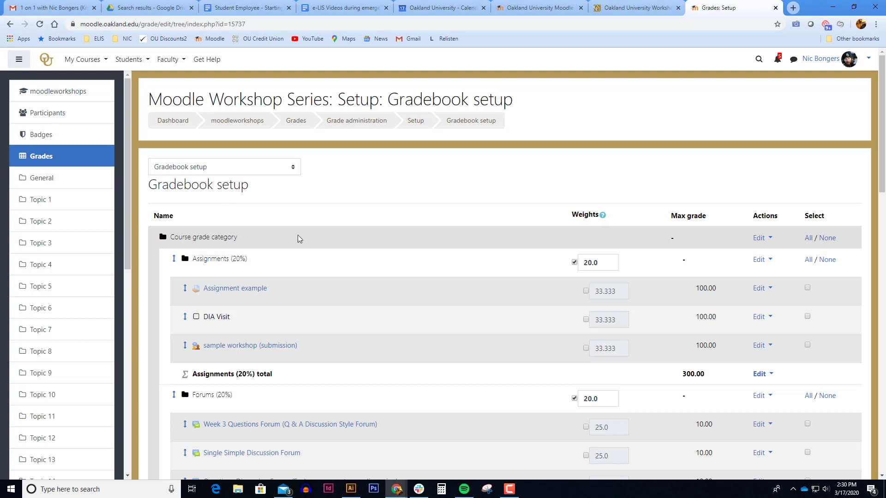
pyautogui.click(760, 237)
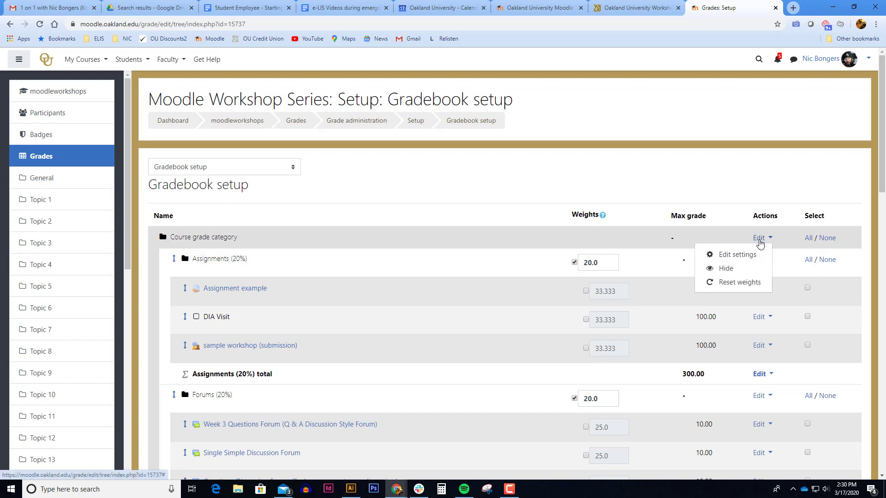
pyautogui.moveTo(737, 254)
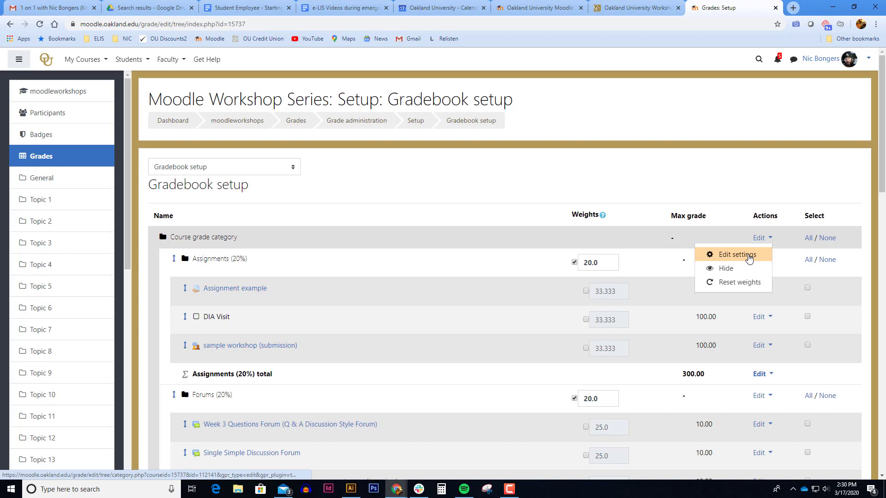
pyautogui.click(735, 254)
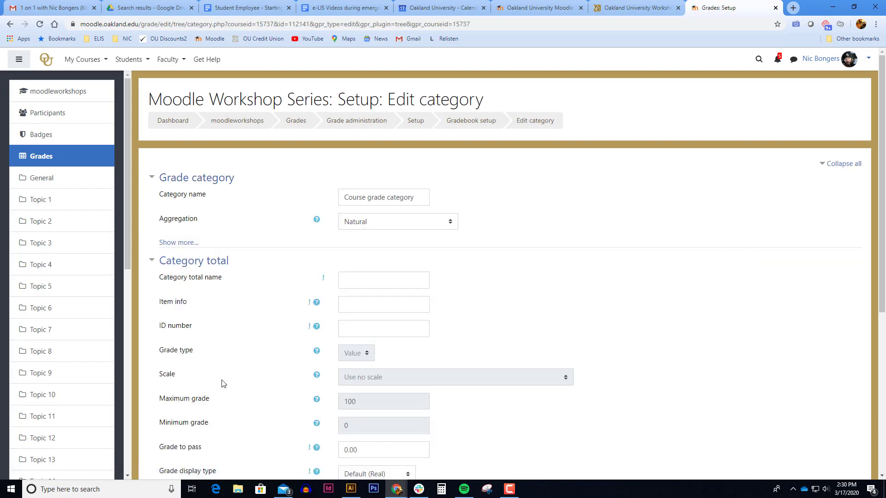
# Set Grade display type to Real (letter), save, and continue after recalculation
pyautogui.scroll(-3)
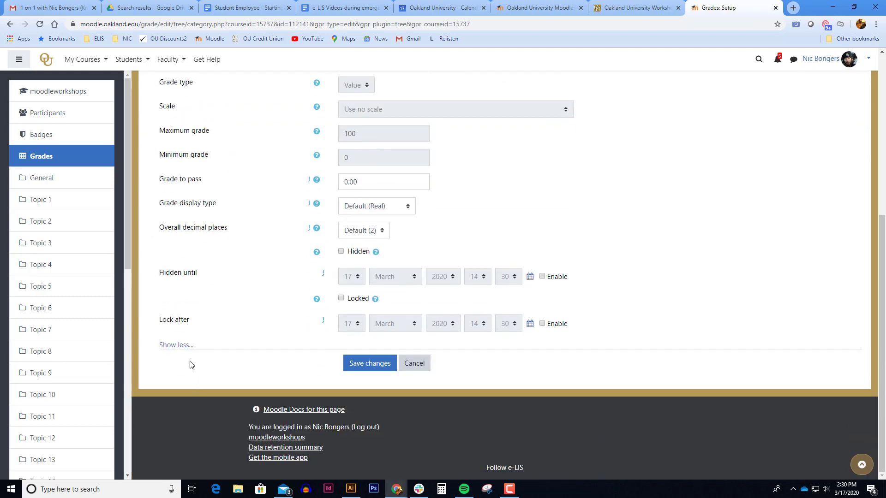
pyautogui.moveTo(218, 209)
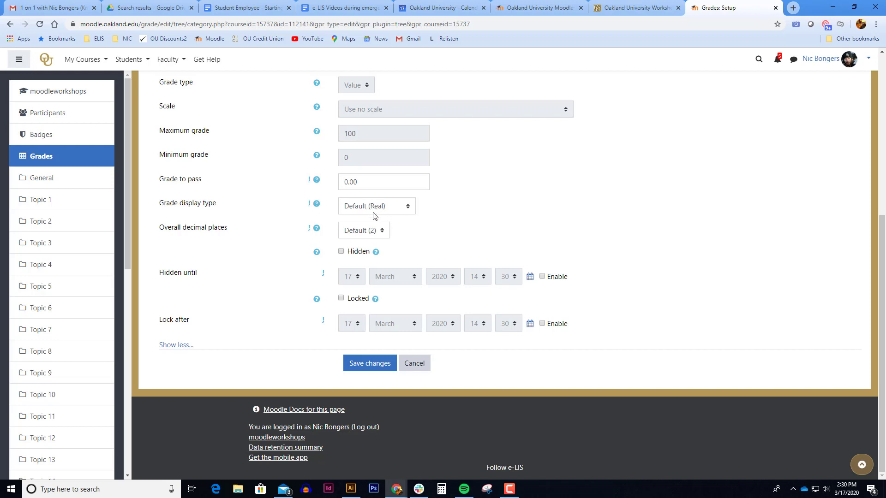
pyautogui.click(375, 206)
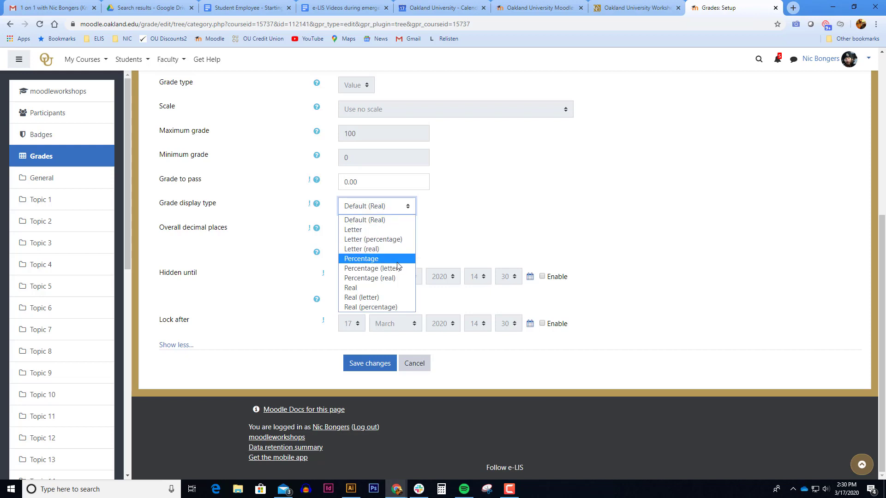
pyautogui.moveTo(365, 297)
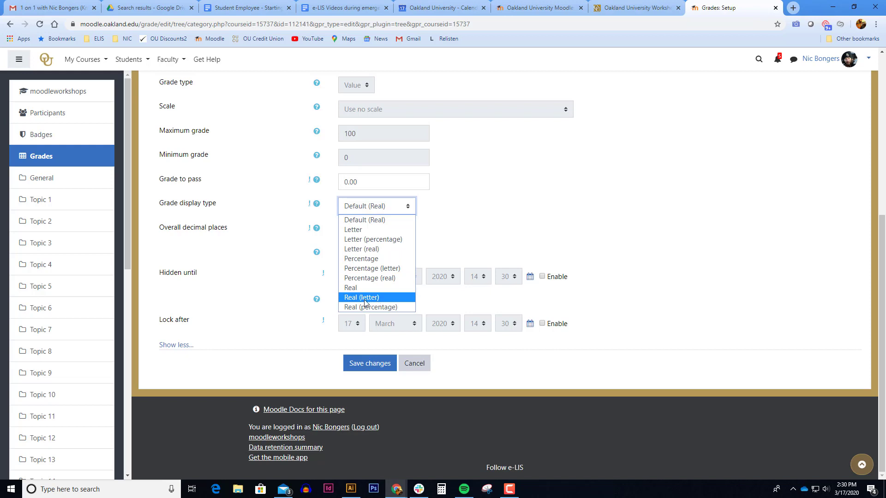
pyautogui.moveTo(368, 302)
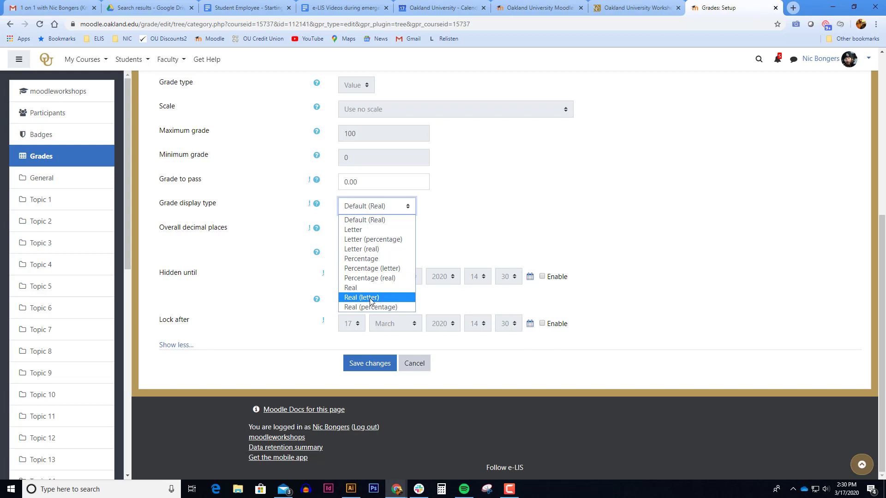
pyautogui.click(361, 297)
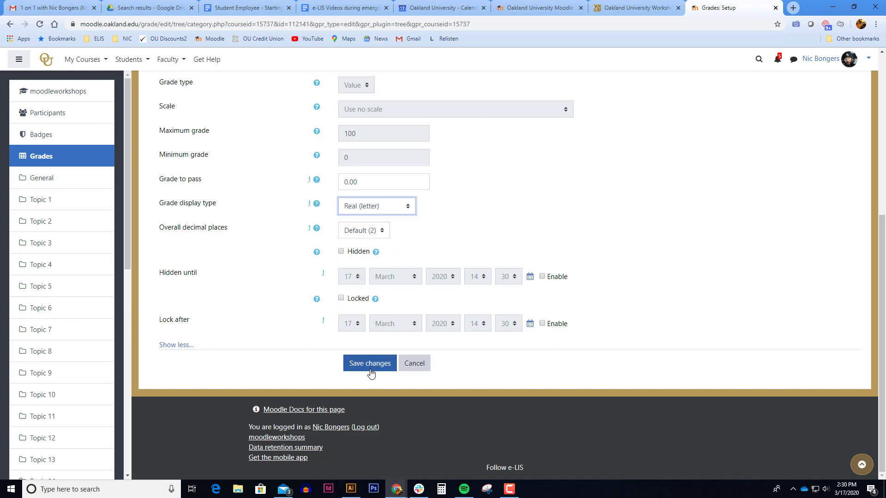
pyautogui.click(370, 363)
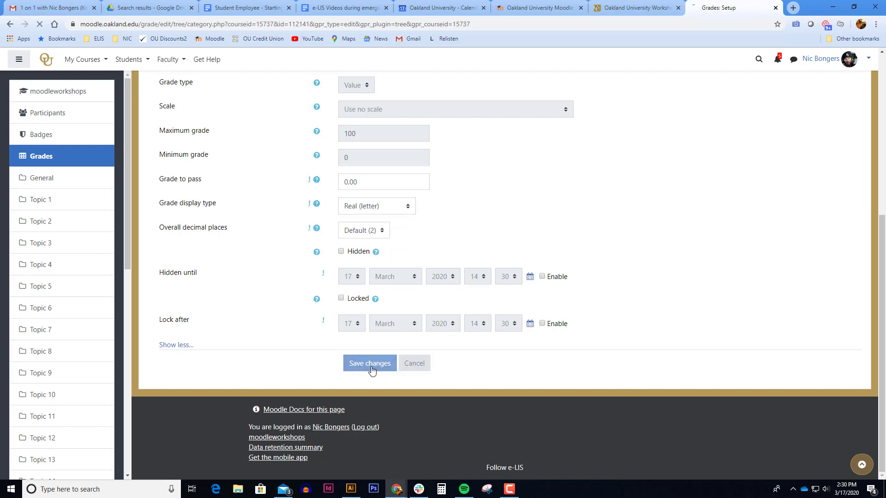
pyautogui.click(369, 363)
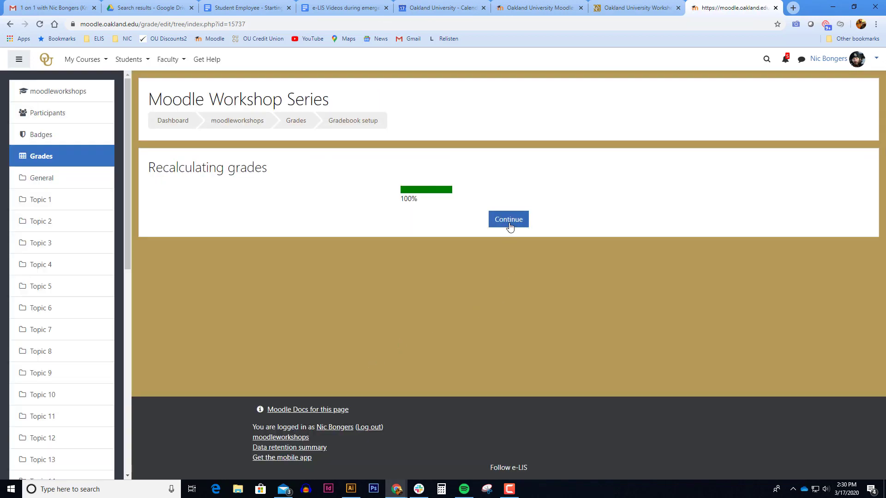
pyautogui.click(507, 219)
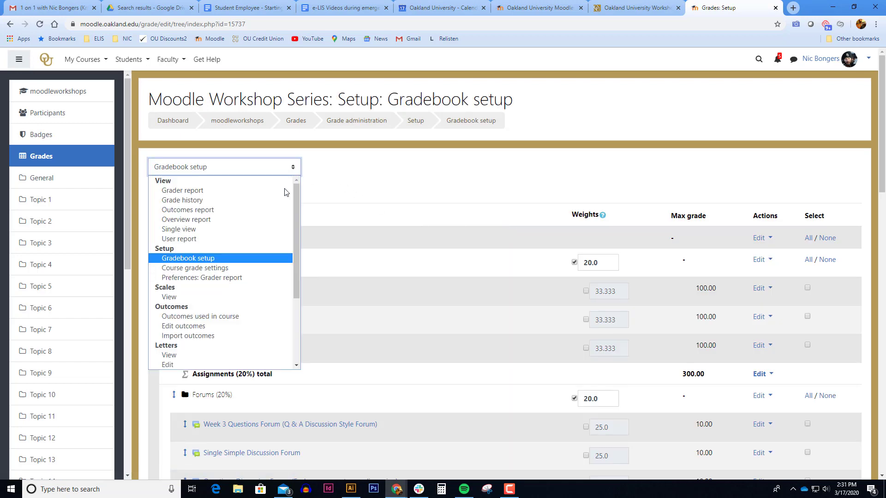
# View the user report showing Course total 742.29 (B+), 88.37%
pyautogui.click(179, 238)
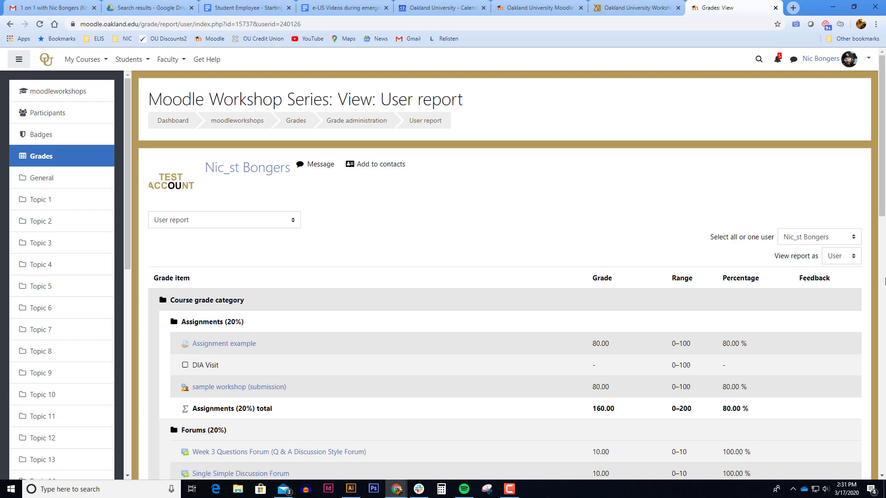
pyautogui.scroll(-3)
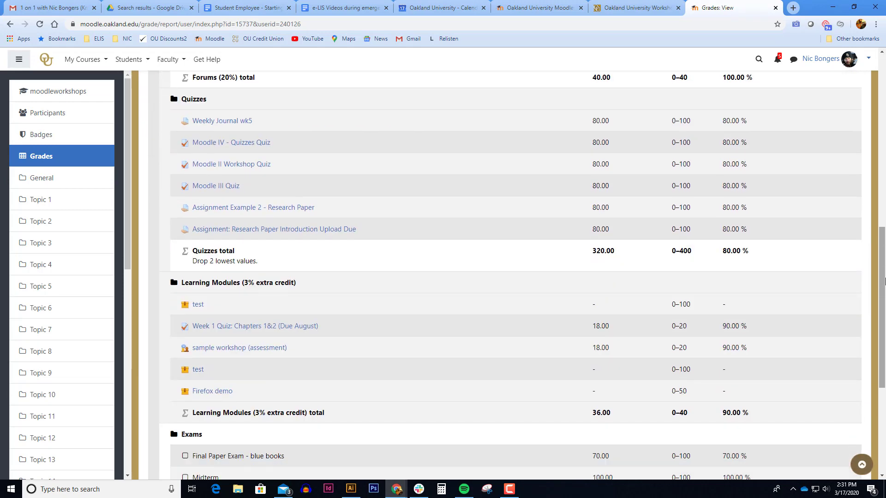
pyautogui.scroll(-3)
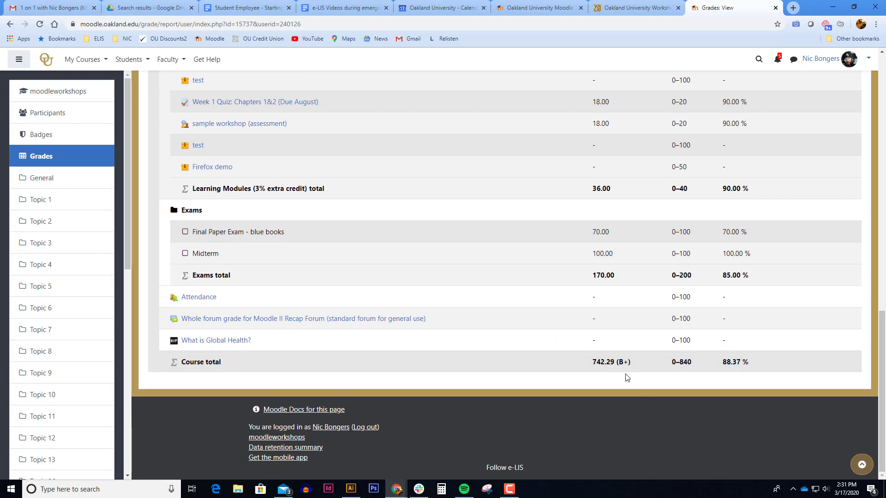
pyautogui.moveTo(733, 378)
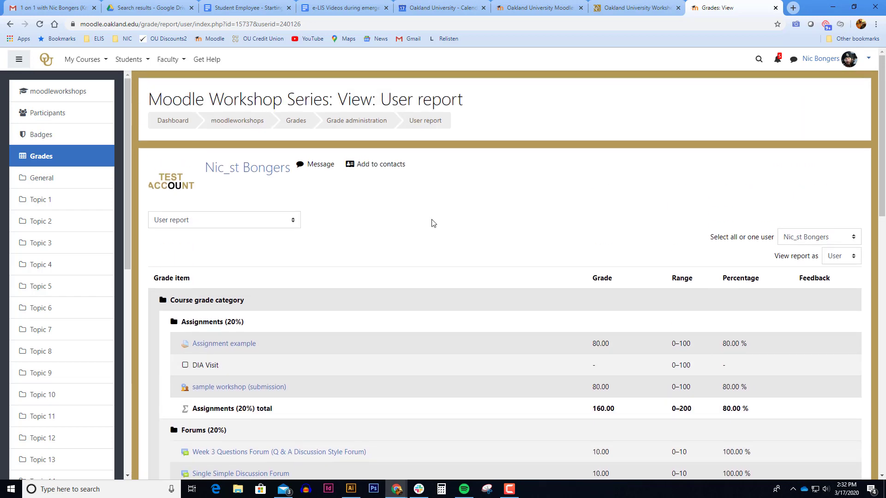
# Go to Letters > Edit and enable overriding the site default grade letters
pyautogui.click(223, 220)
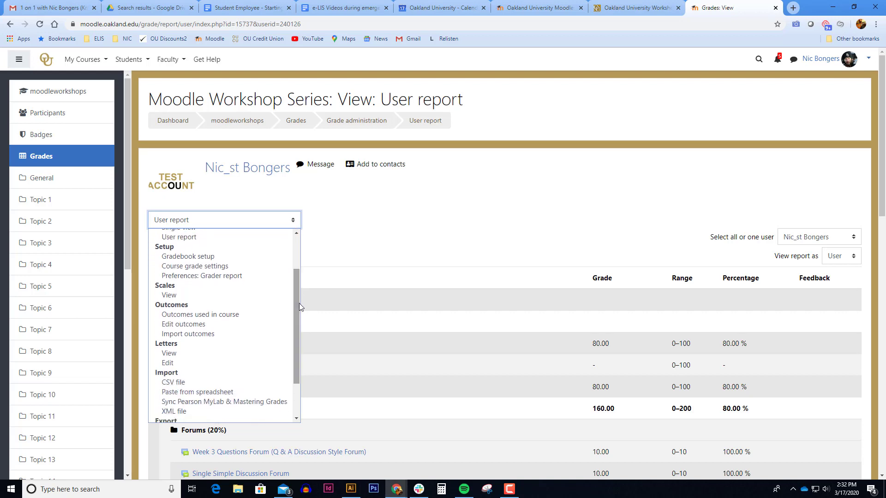
pyautogui.moveTo(167, 363)
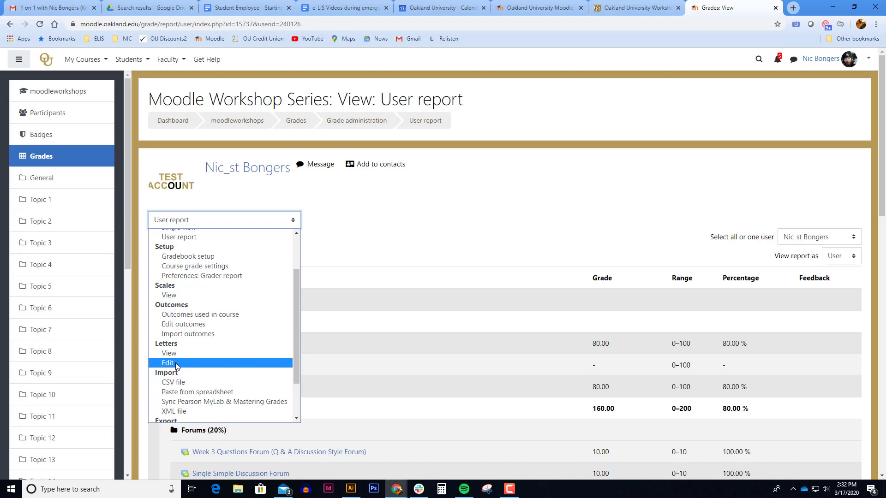
pyautogui.click(167, 363)
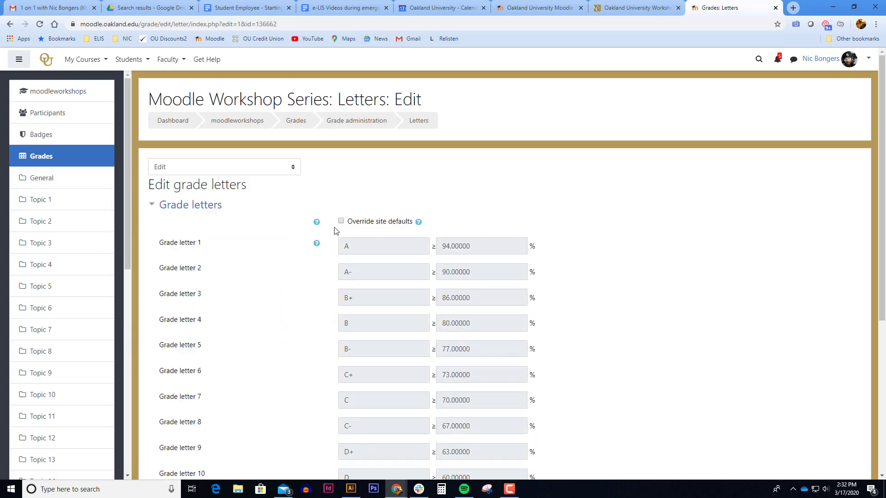
pyautogui.click(342, 221)
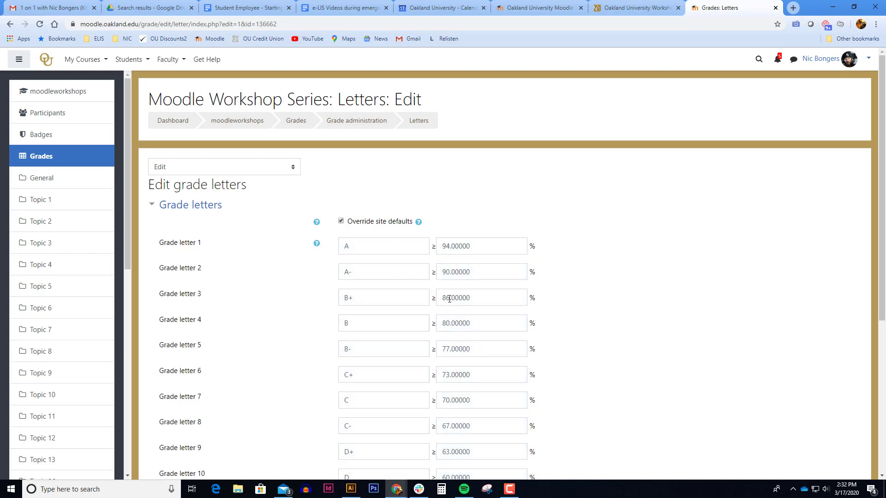
# Set B+ to 87%, B to 83%, B- to 78%, C+ to 76% and save the grade letters
pyautogui.click(481, 298)
pyautogui.write('87.00000')
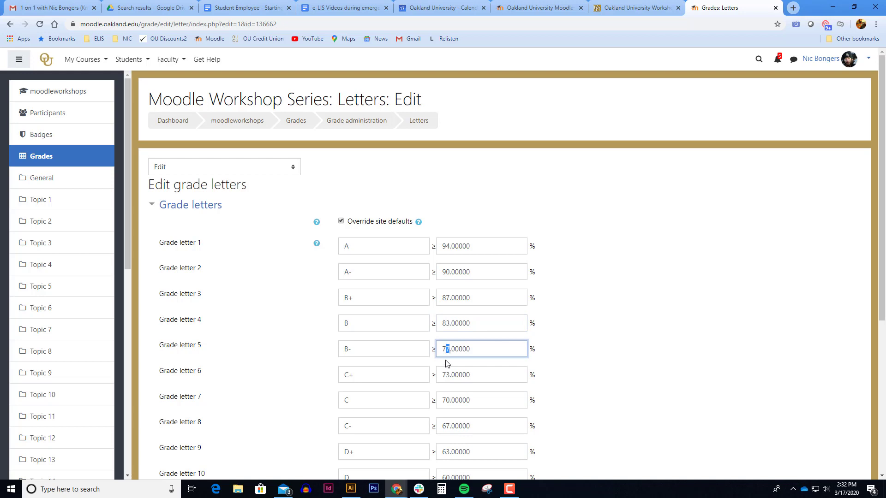
pyautogui.click(481, 375)
pyautogui.write('76.00000')
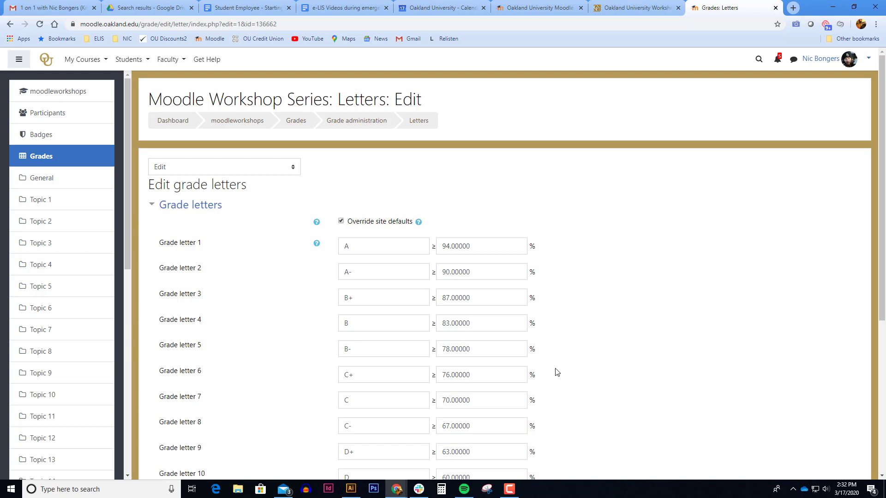
pyautogui.scroll(-3)
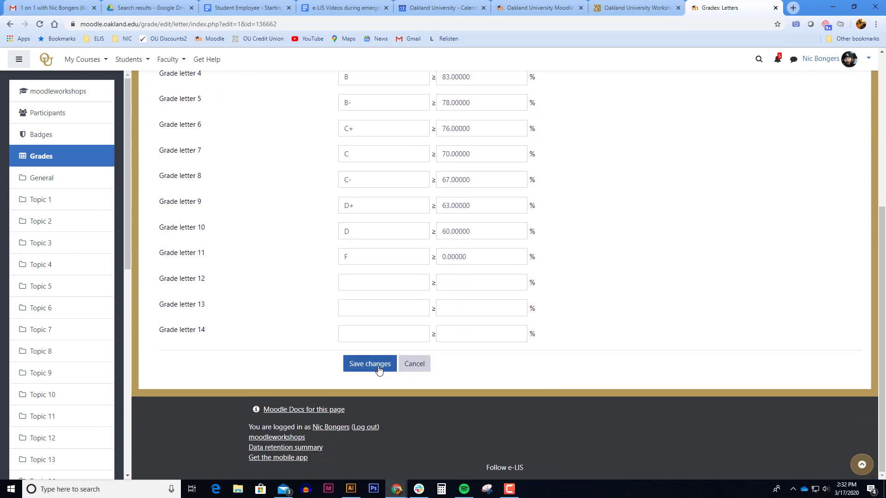
pyautogui.click(370, 363)
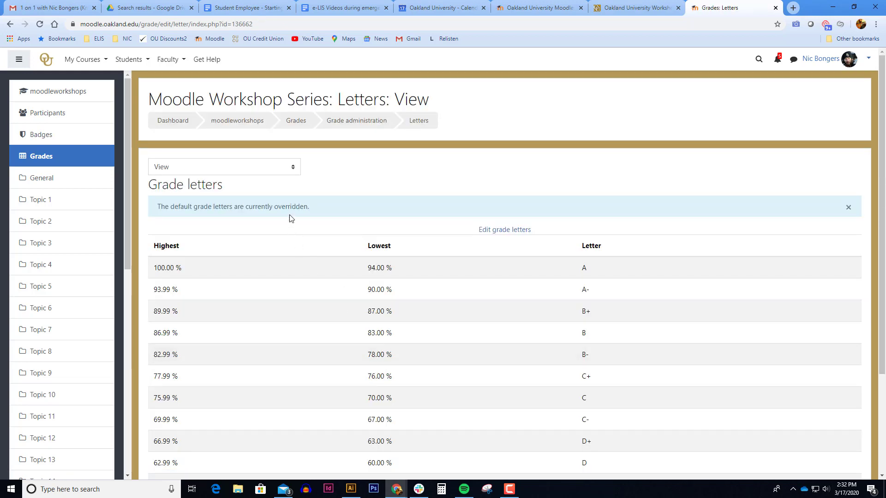
# Return to the test account's user report showing Course total 742.29 (B+) at 88.37%
pyautogui.click(224, 167)
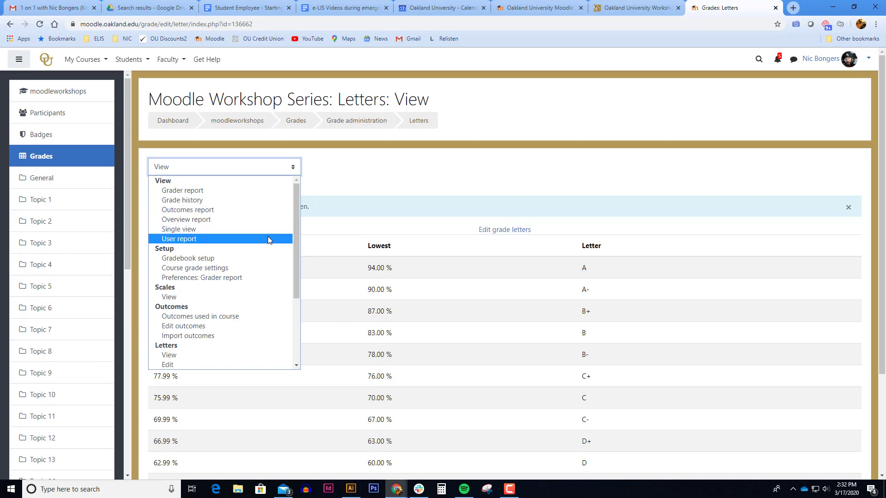
pyautogui.click(179, 239)
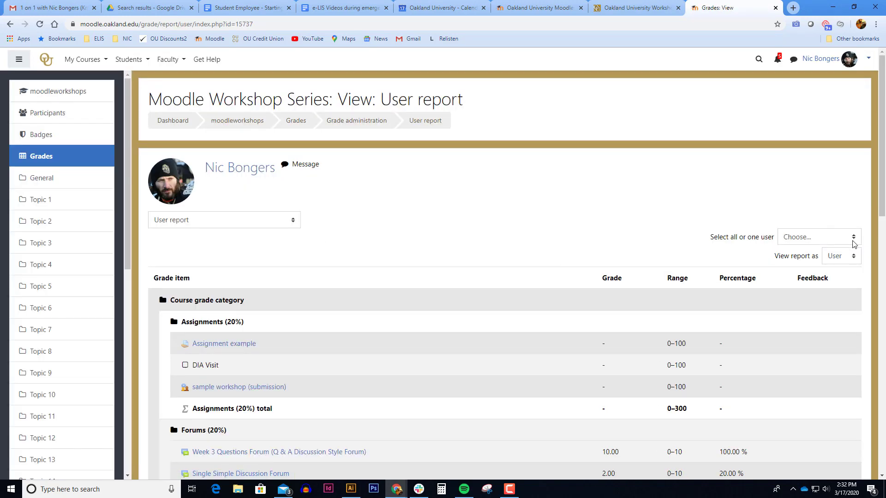
pyautogui.click(815, 236)
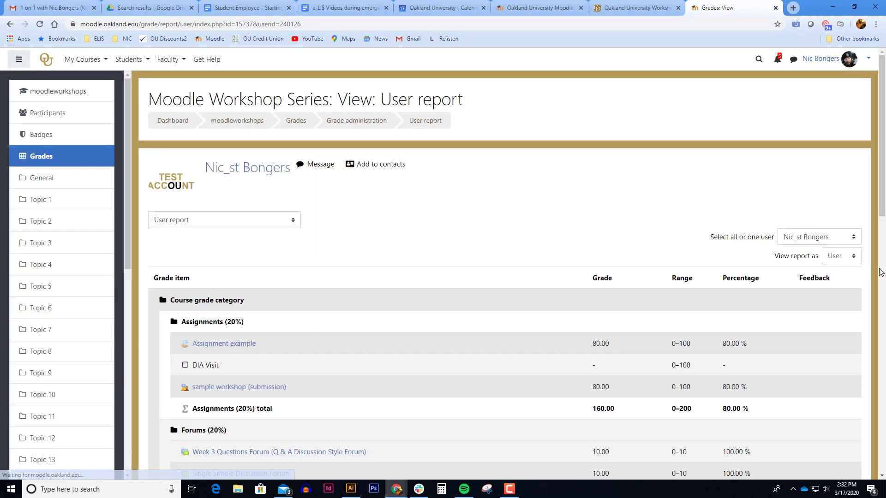
pyautogui.scroll(-3)
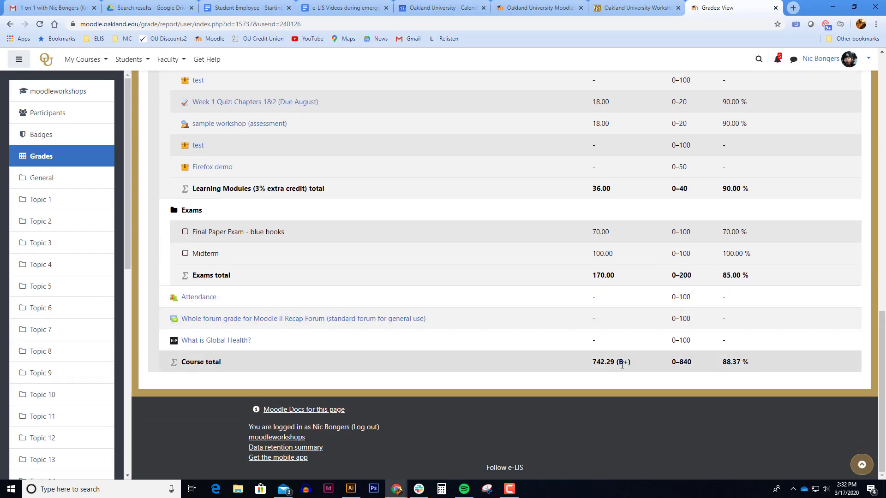
pyautogui.moveTo(713, 376)
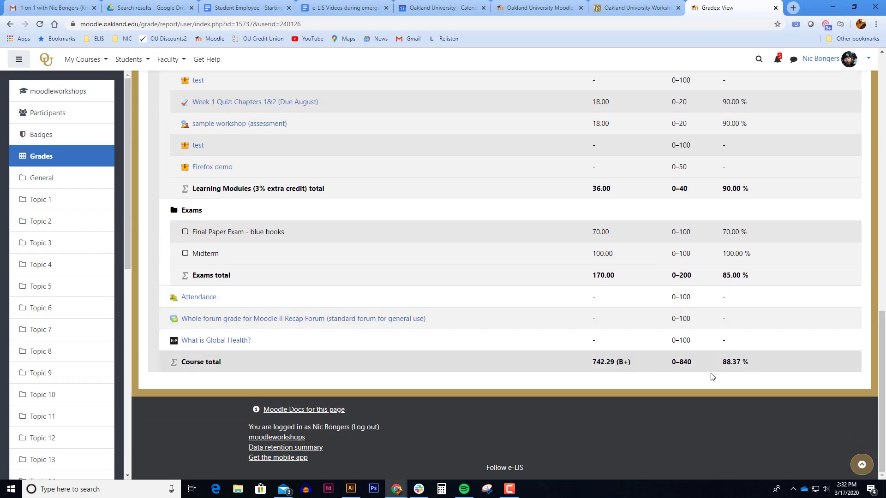